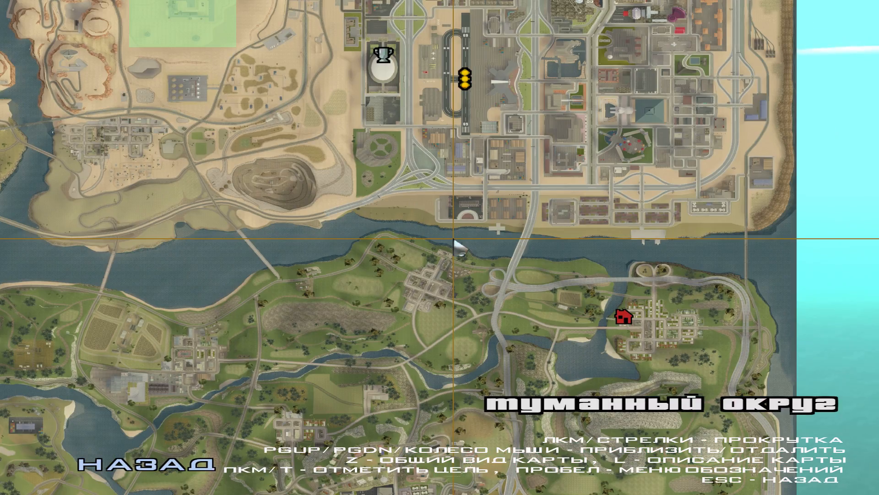
Step: Leave the world map to resume flying the Andromada over the sea
key("Escape")
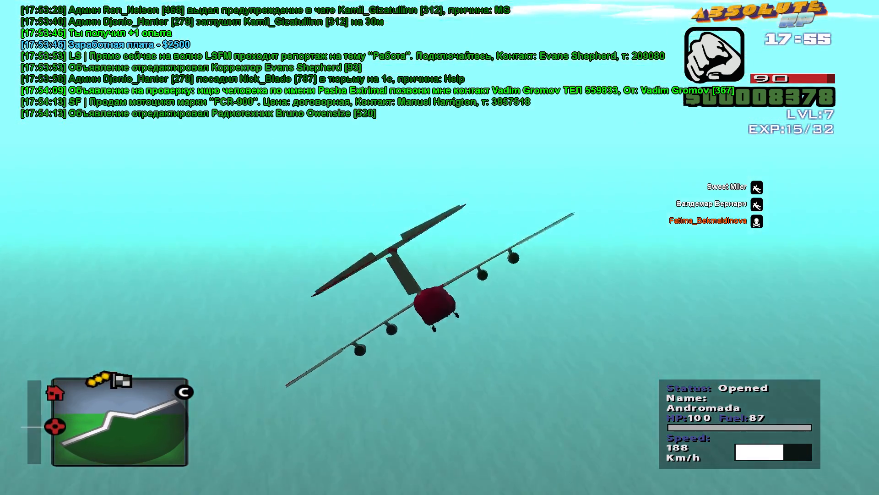
key("Escape")
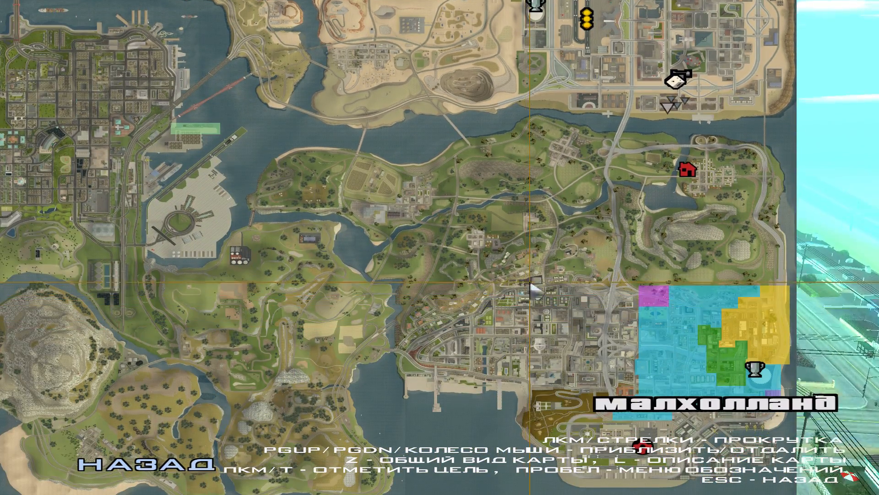
Step: Standing beside the grounded plane, switch the chat input layout from En to Ru
scroll("down", 3)
type("!")
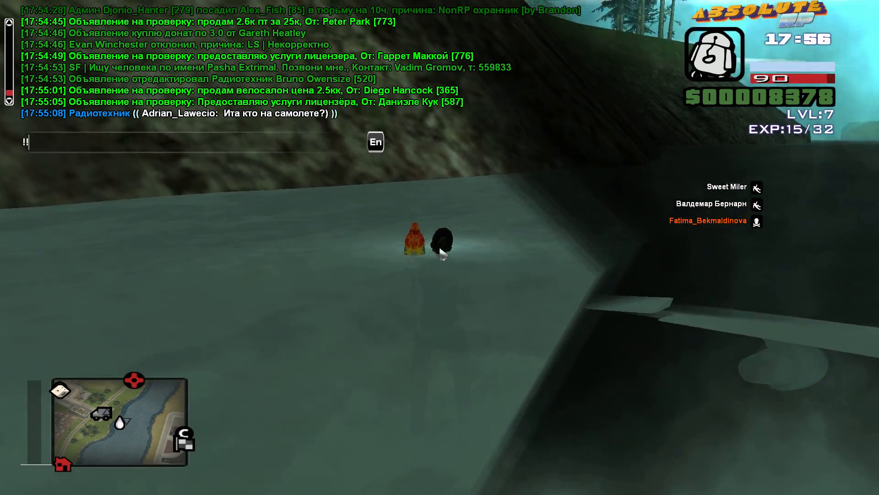
key("Shift")
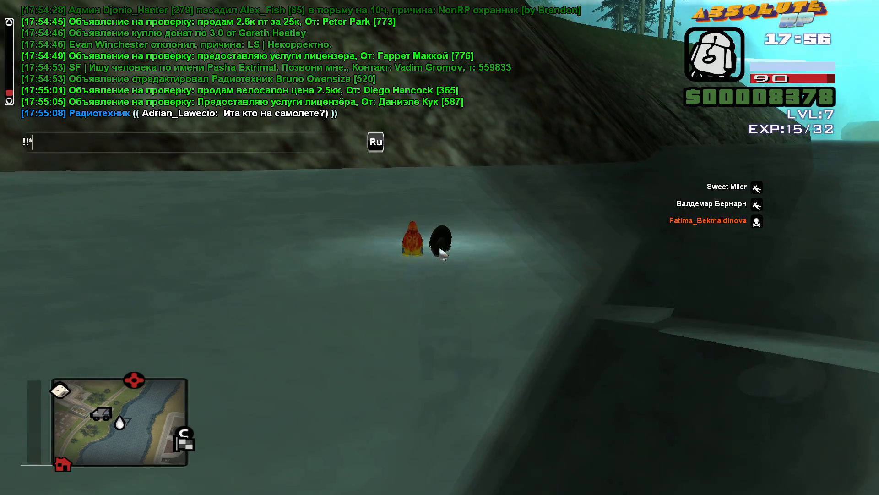